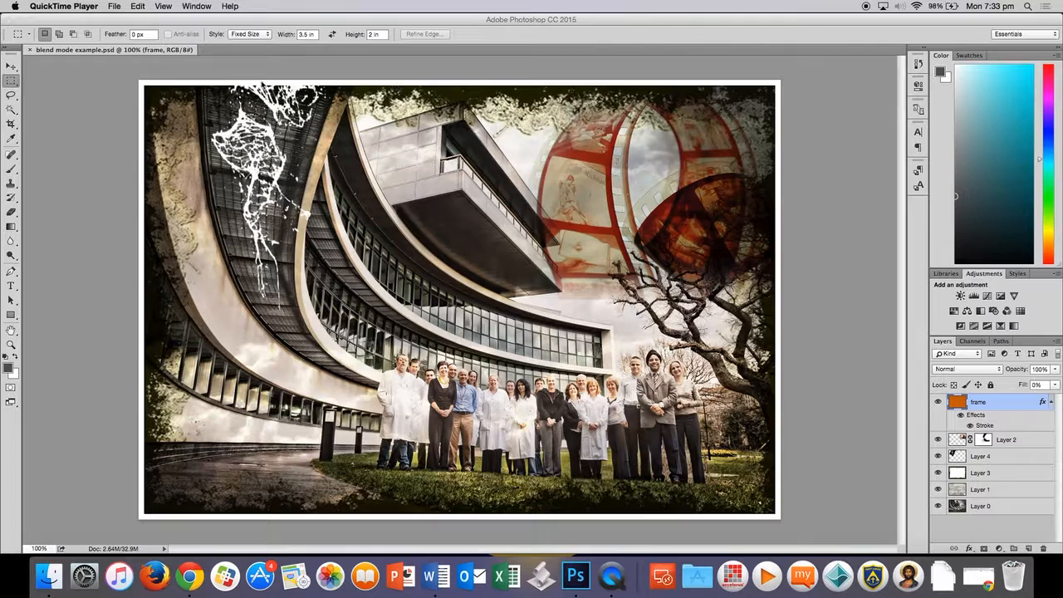
- Open the five source images from the Layer Blend Modes folder and return to the example document
click(114, 5)
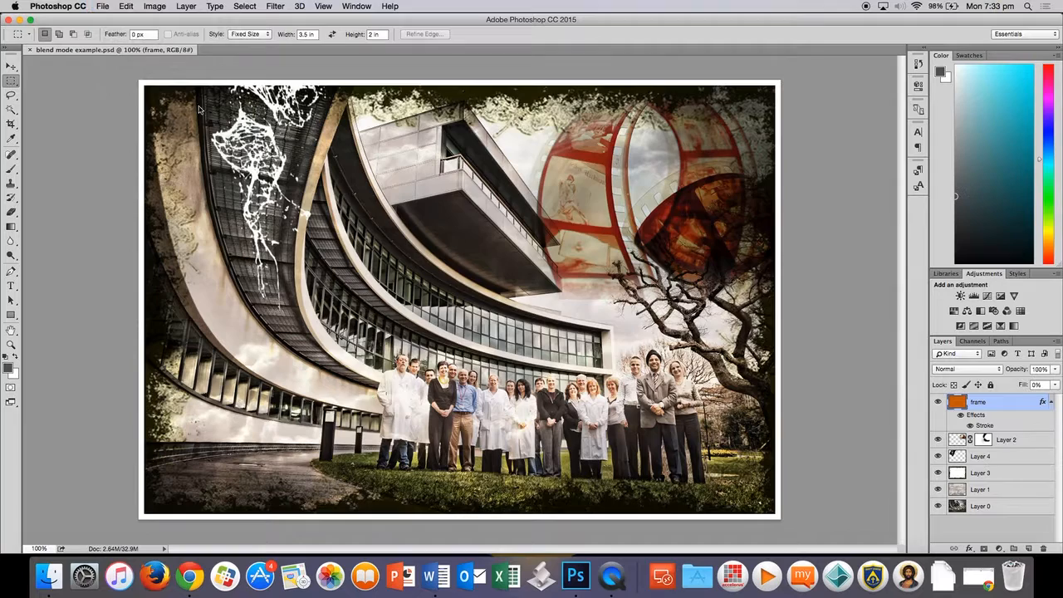
click(103, 6)
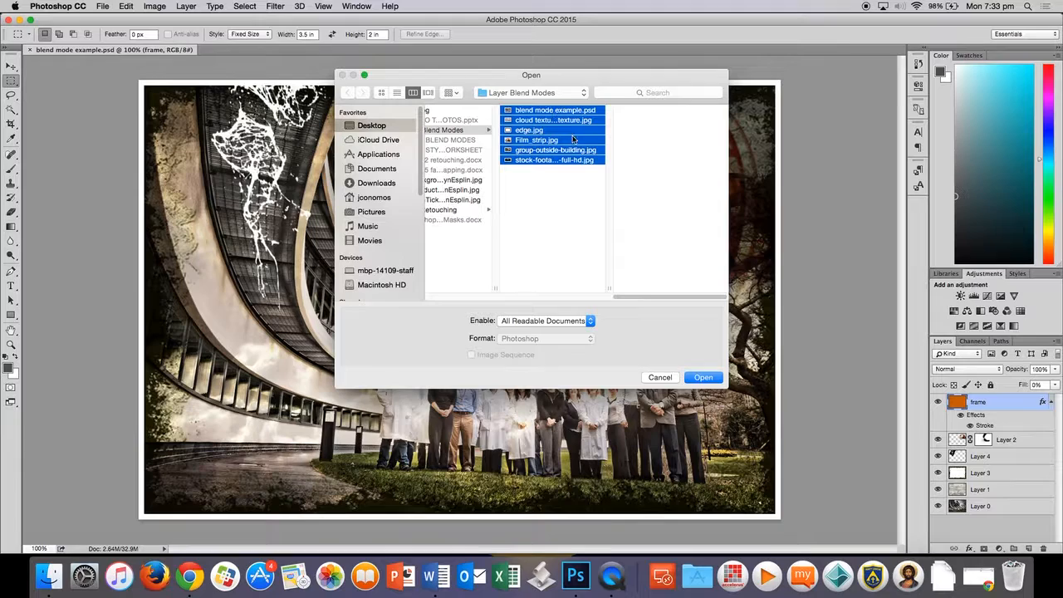
click(703, 377)
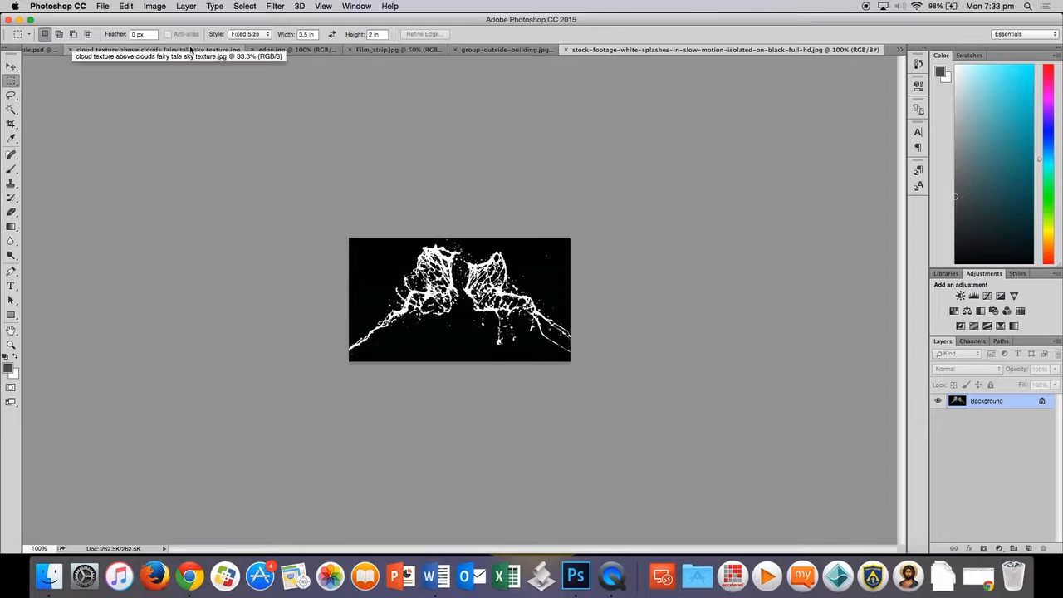
click(108, 49)
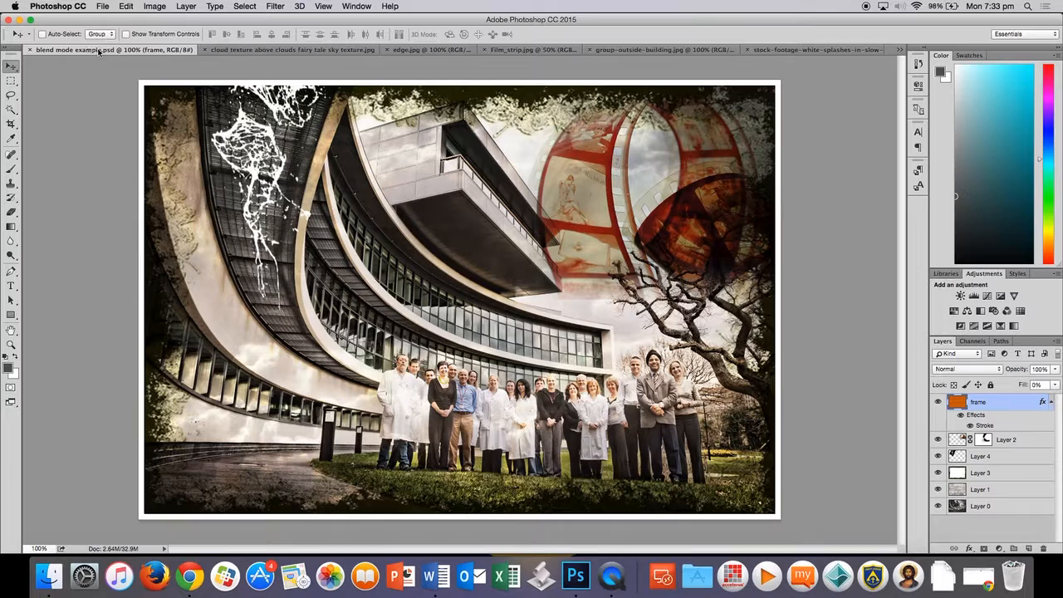
- Convert the group photo's Background into a regular layer named 'building'
click(656, 49)
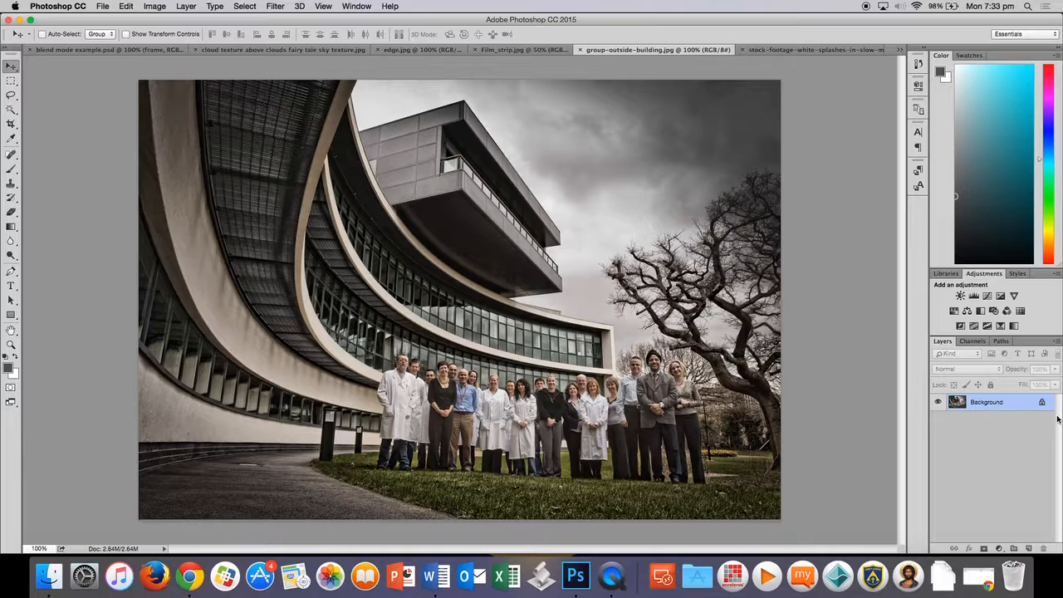
text(buildi)
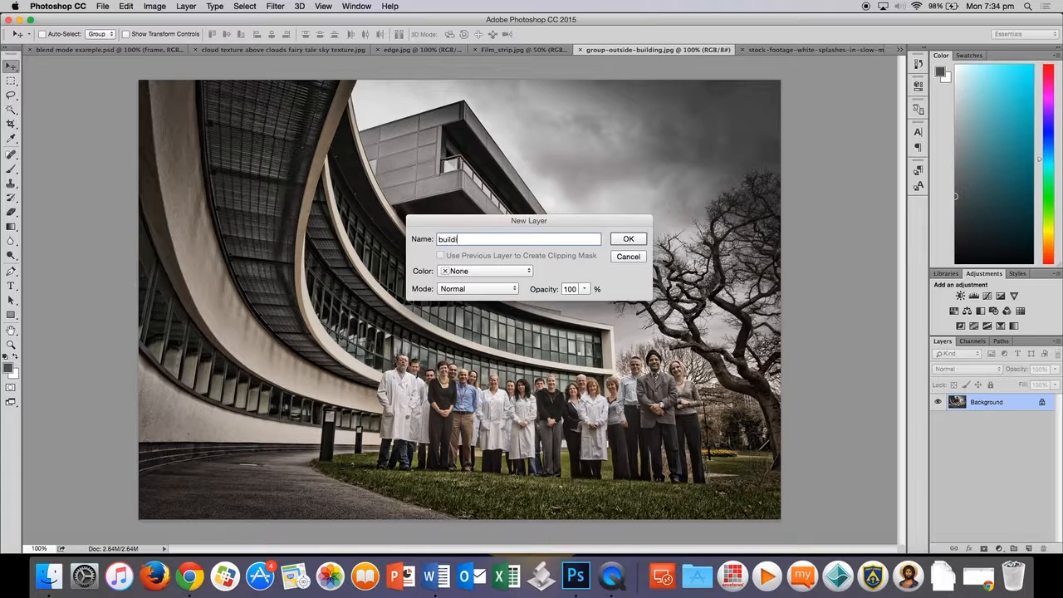
click(628, 239)
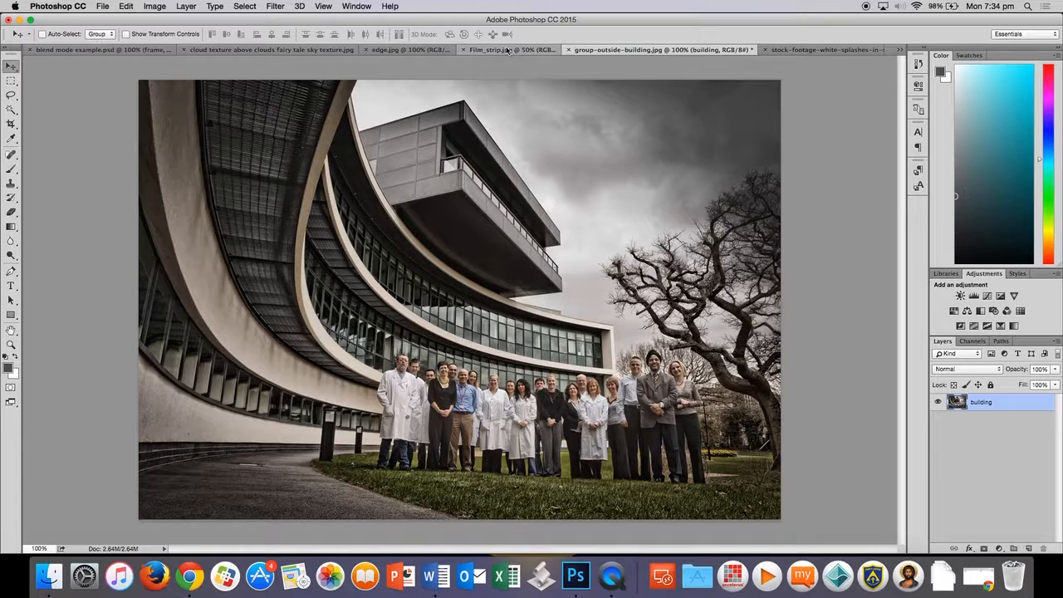
- Move the film strip into the group photo and rename its layer 'Film'
click(507, 49)
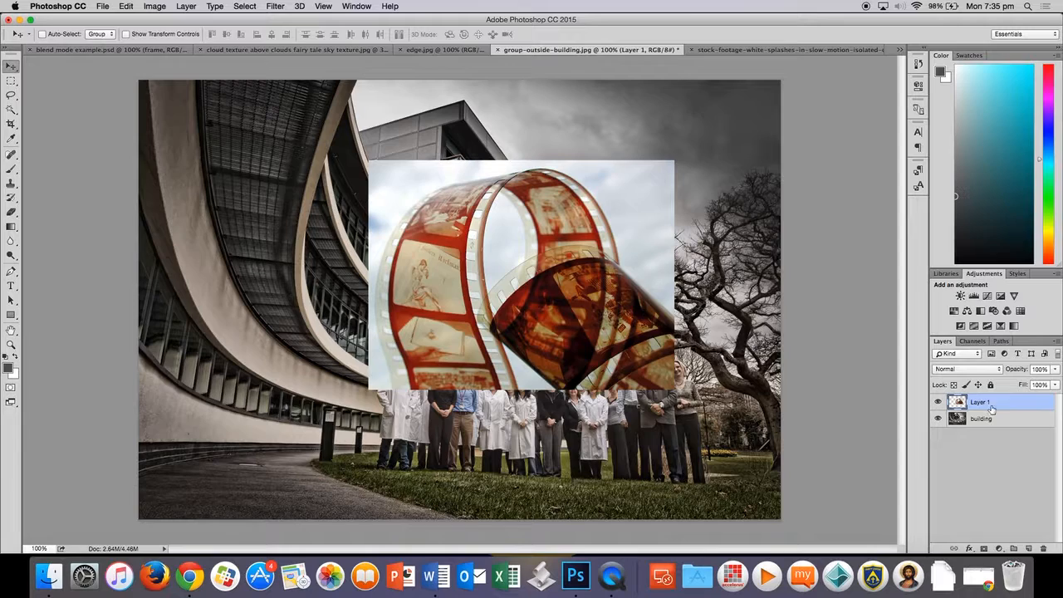
double_click(981, 402)
text(Film)
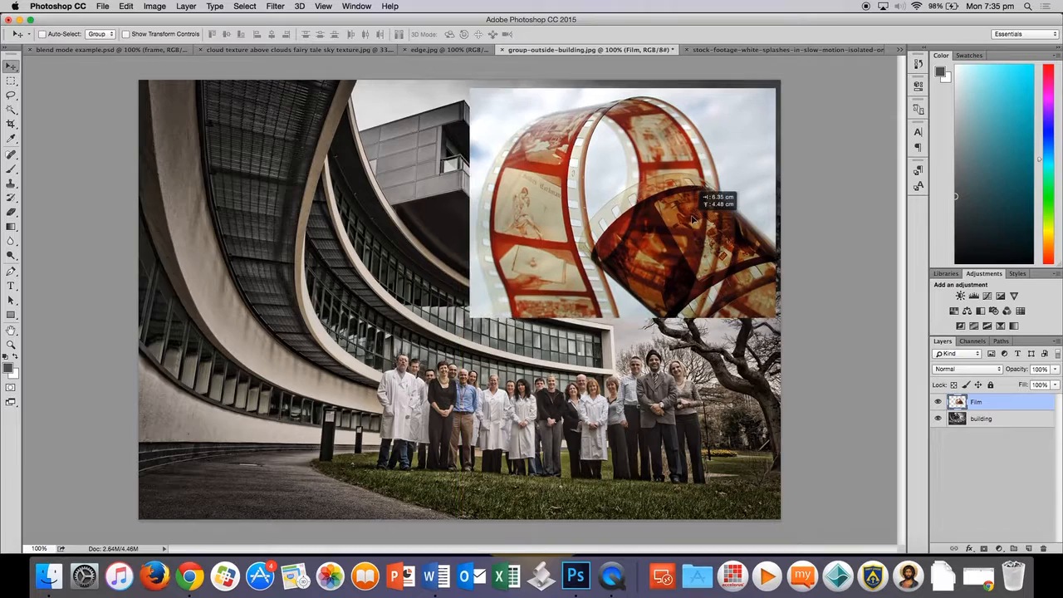
- Set the Film layer's blend mode to Multiply so the building shows through
click(966, 369)
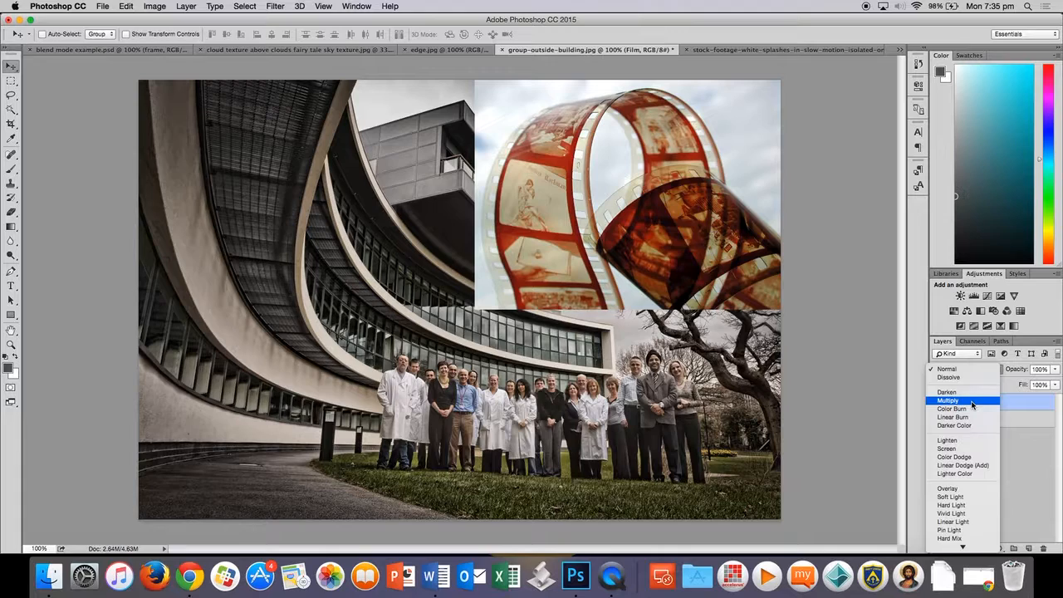
click(948, 401)
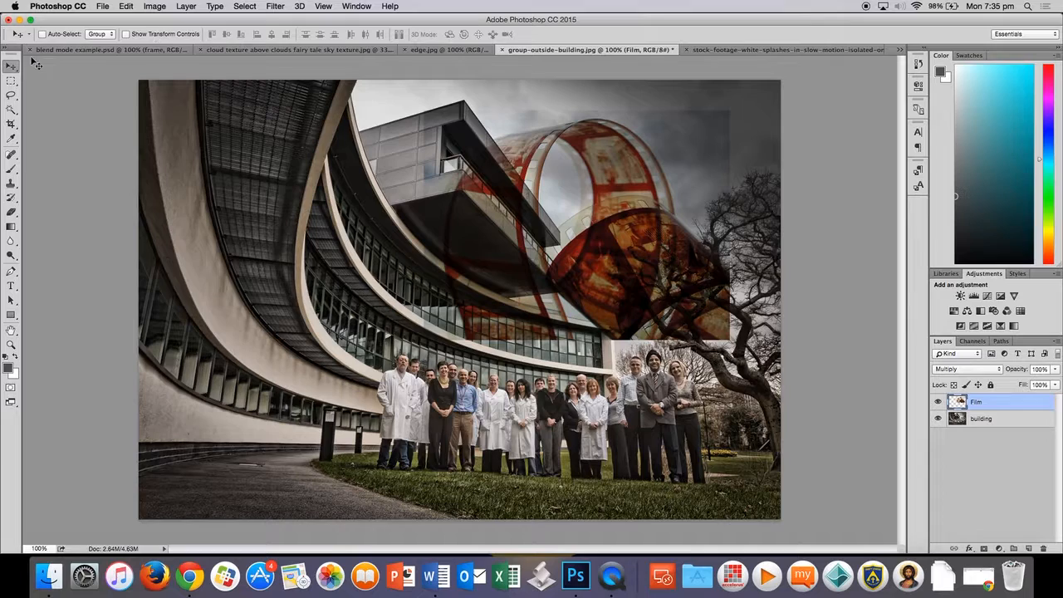
click(11, 81)
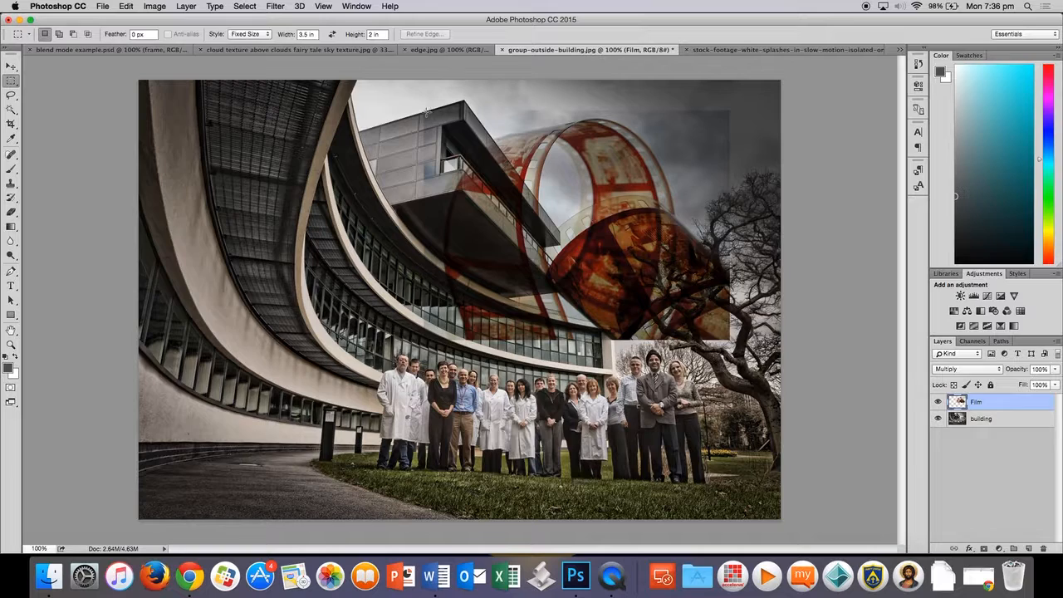
- Select the film strip's rectangle with Normal marquee style and feather it by 30 pixels
drag(424, 108, 560, 191)
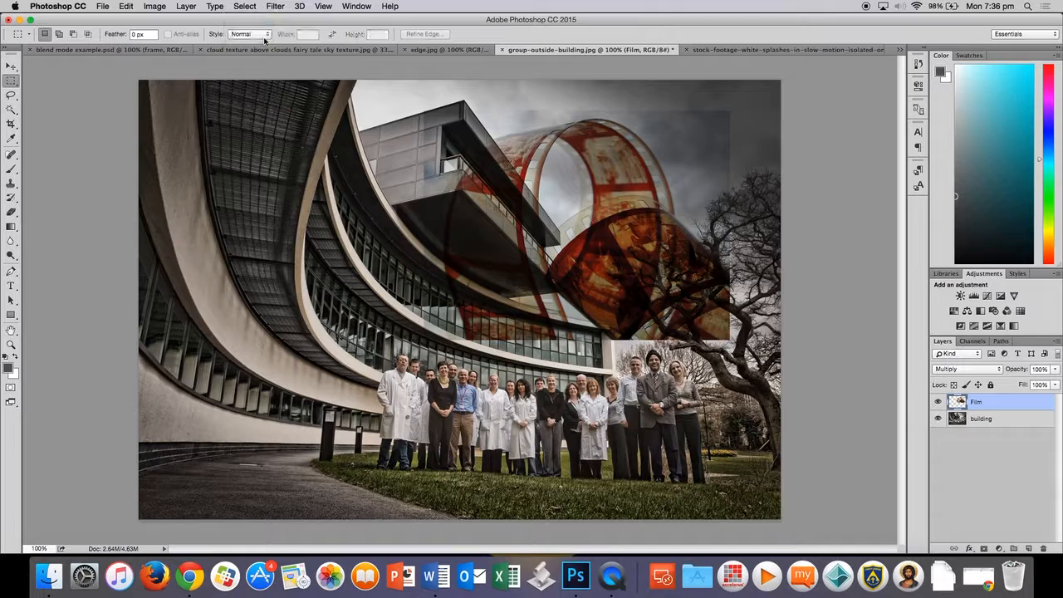
drag(429, 109, 728, 343)
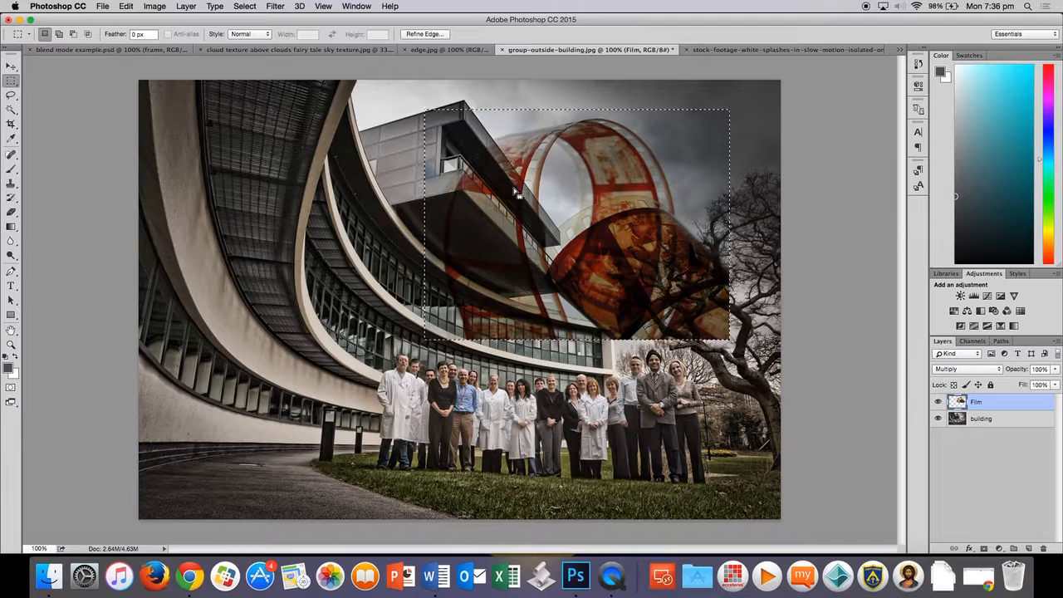
right_click(515, 196)
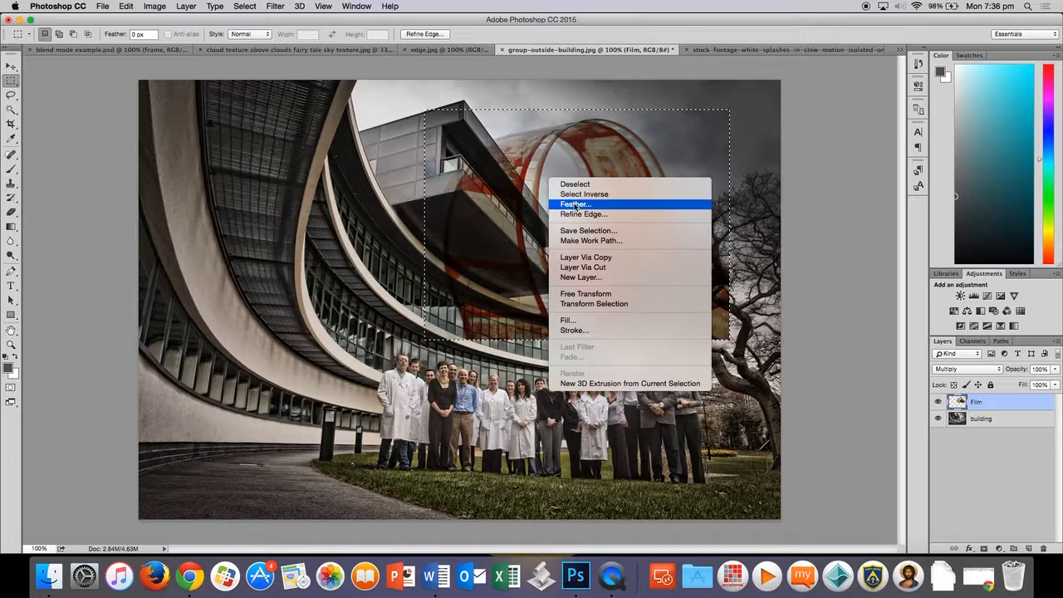
click(576, 204)
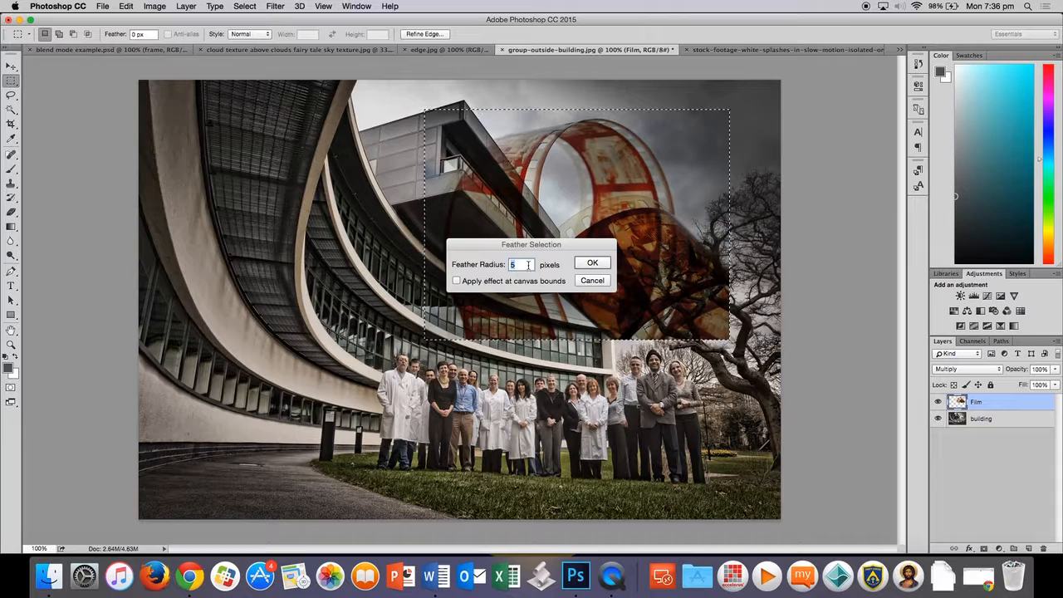
text(30)
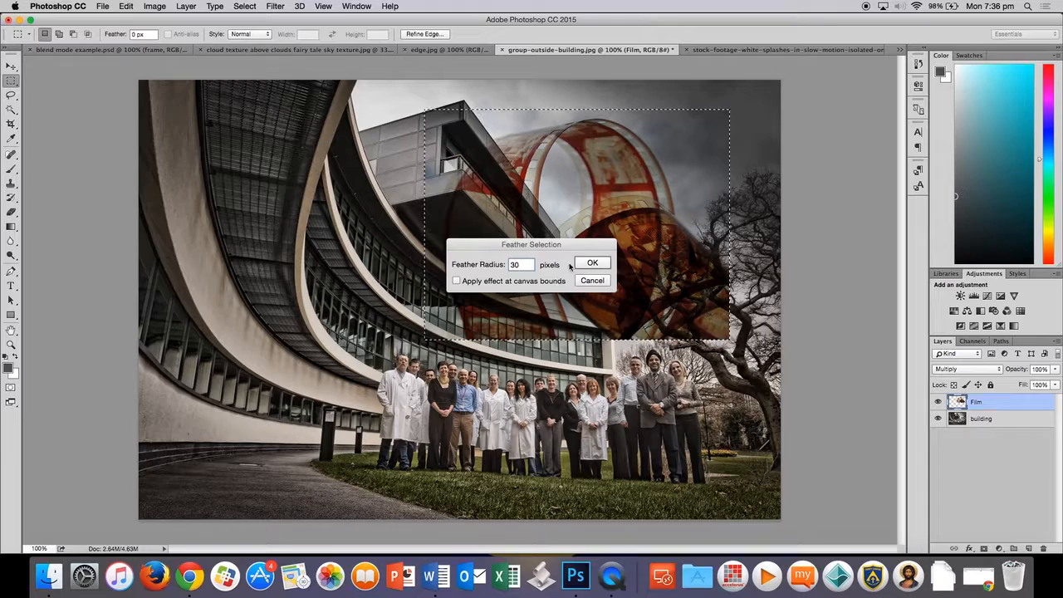
click(592, 263)
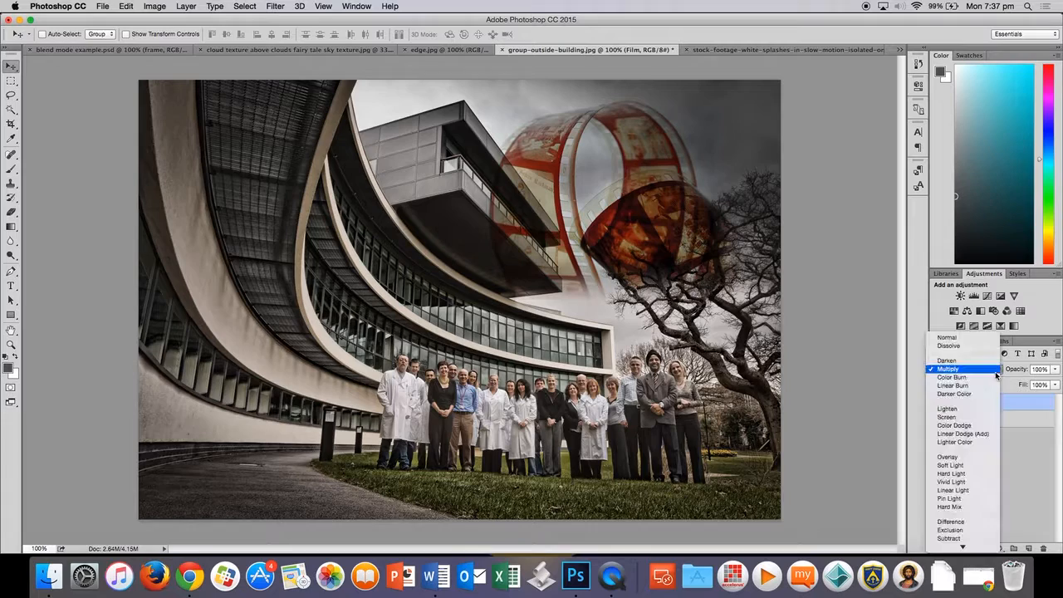
click(947, 369)
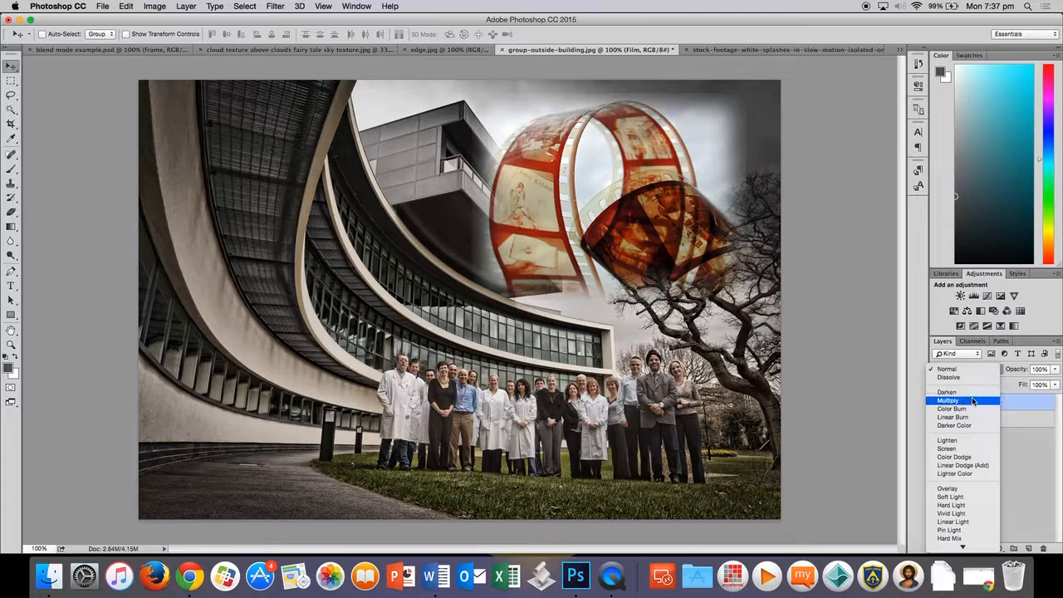
click(948, 400)
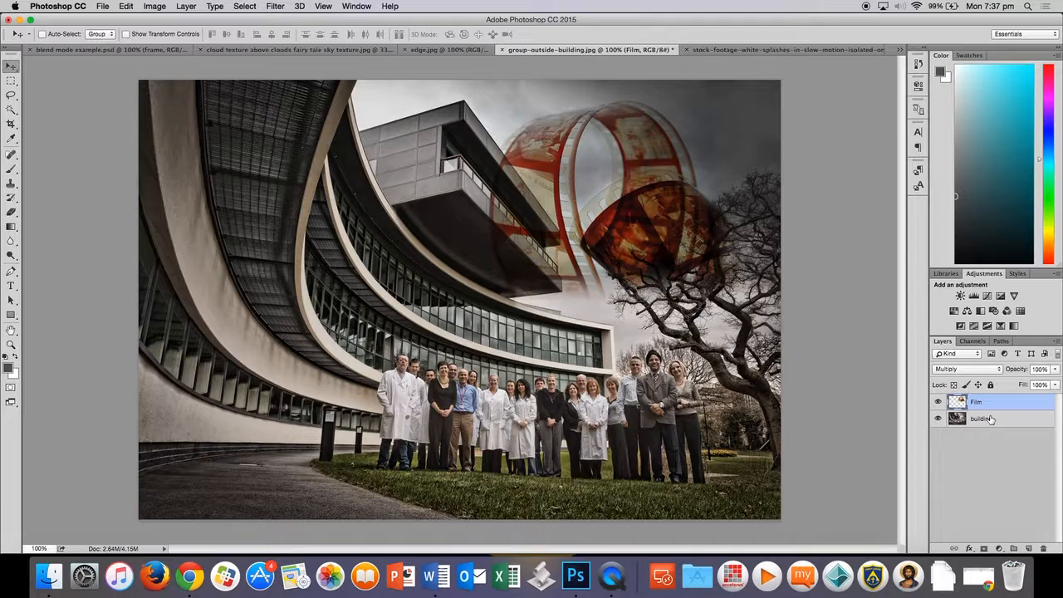
click(981, 418)
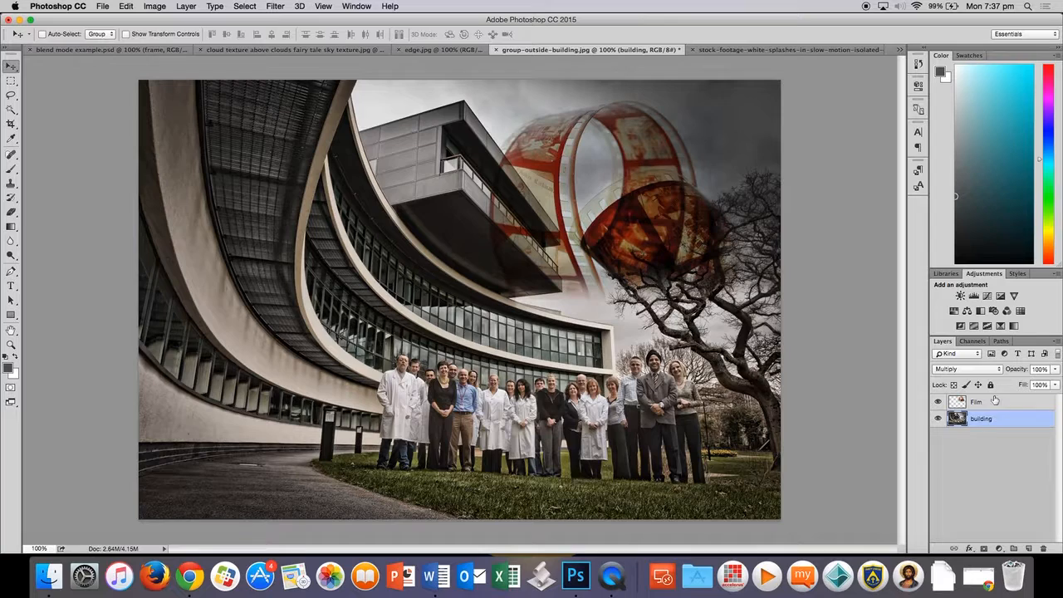
- Paste the cloud texture as a canvas-filling layer named 'Clouds' on top of the stack
click(966, 368)
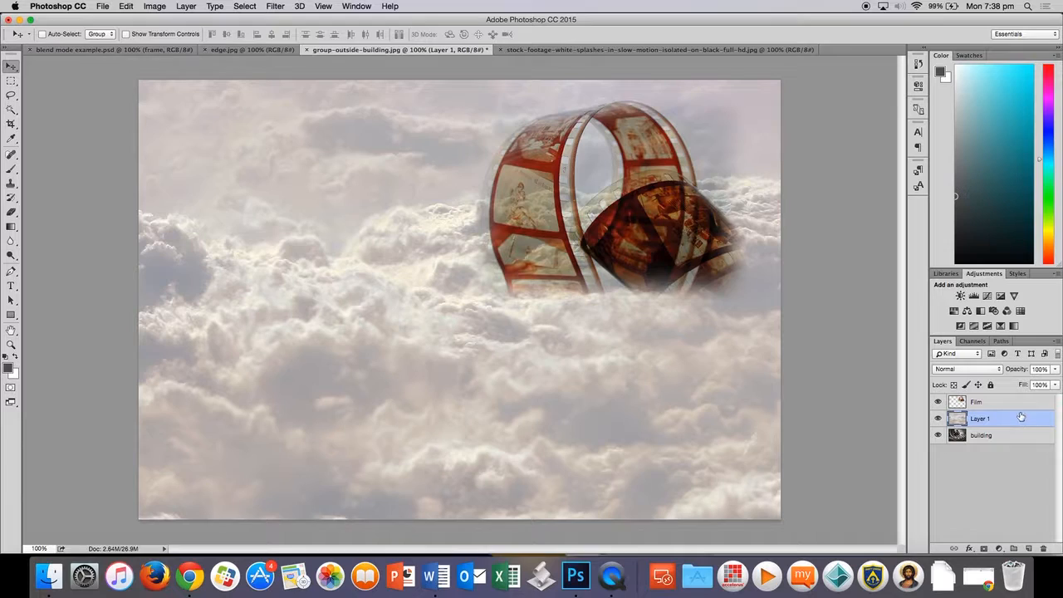
click(981, 402)
text(Clouds)
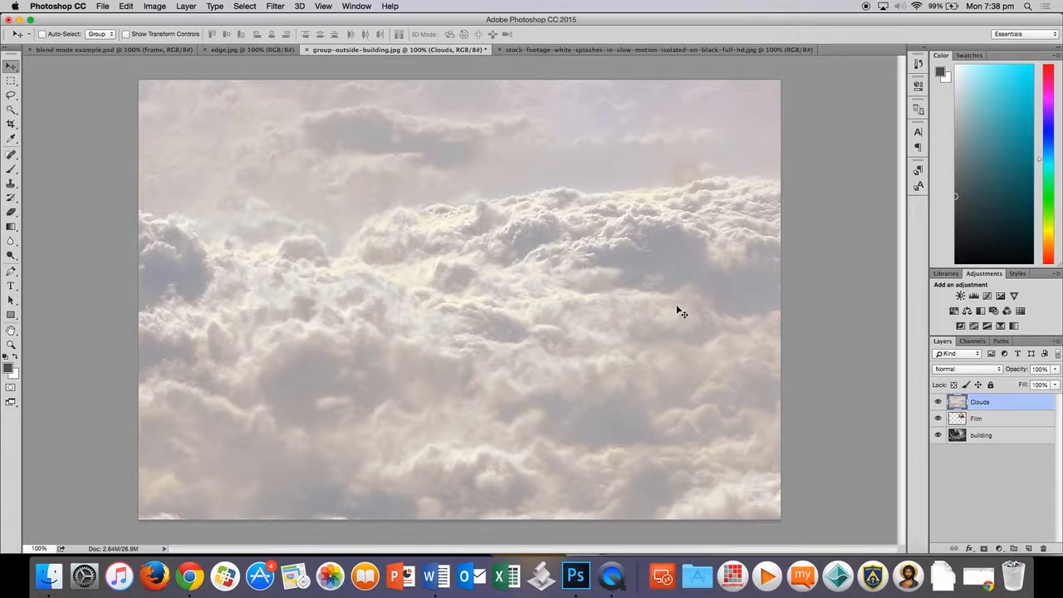
click(965, 369)
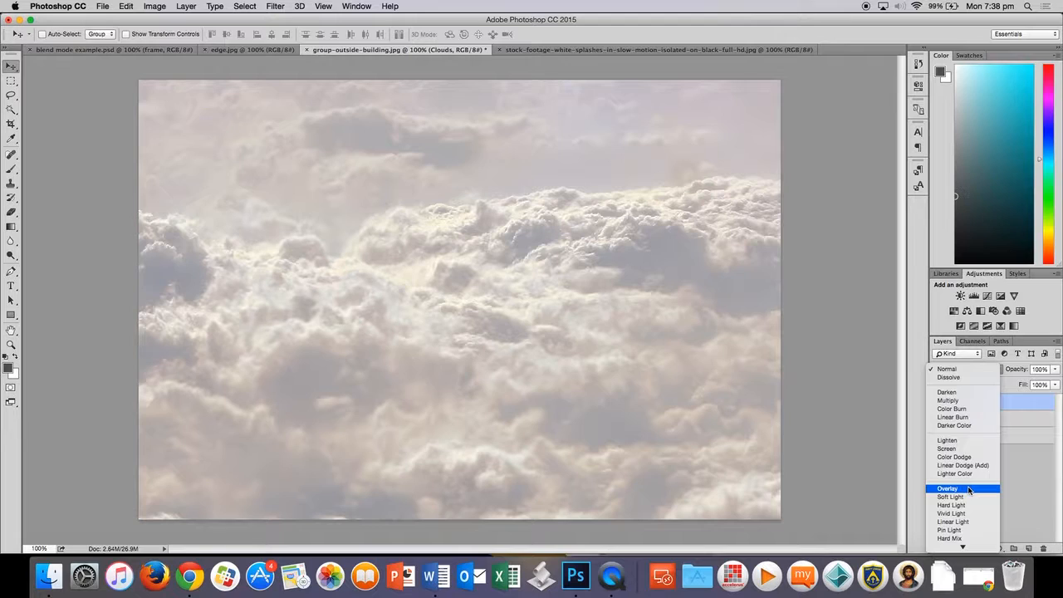
- Set the Clouds layer to Overlay, compare with Multiply, and settle on Overlay
click(948, 488)
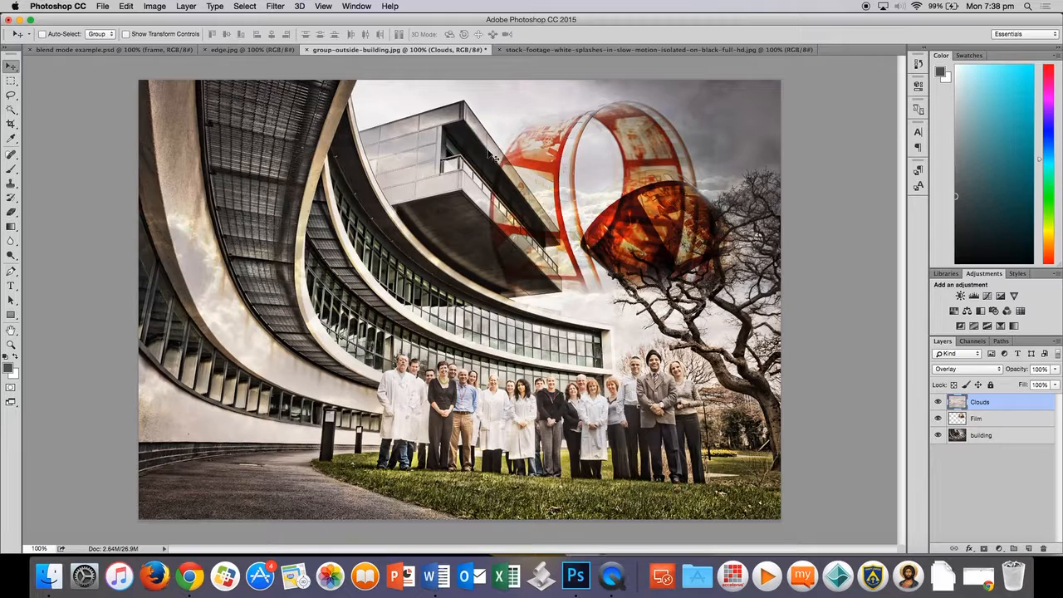
click(966, 369)
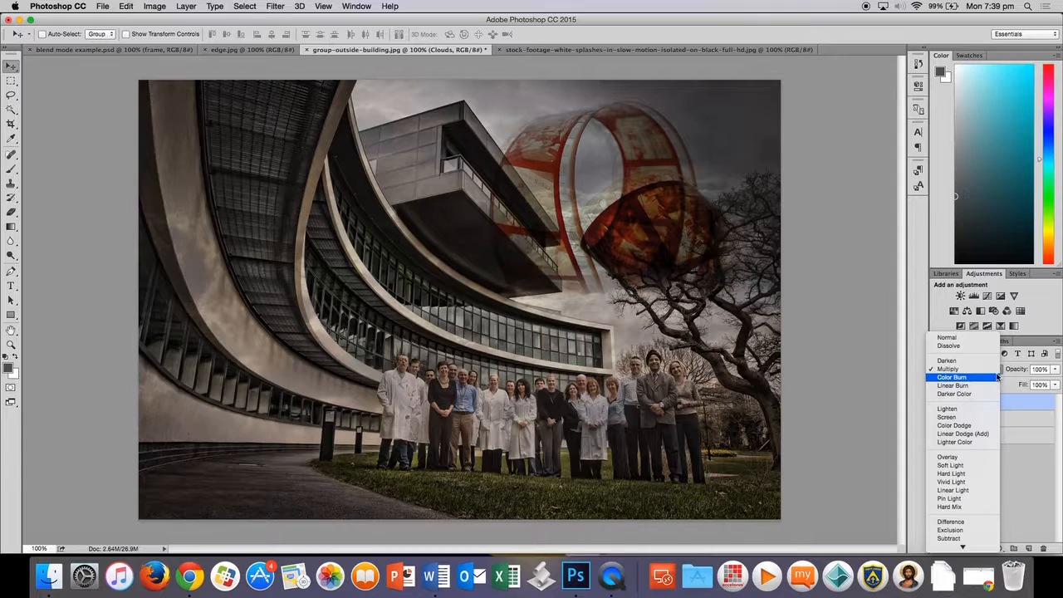
mouse_move(948, 409)
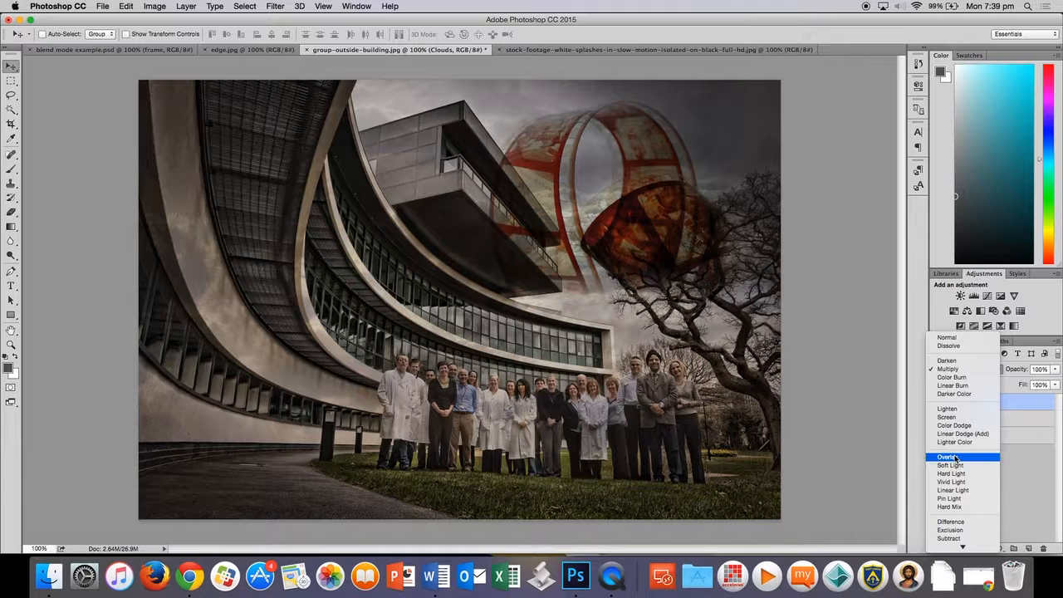
click(948, 457)
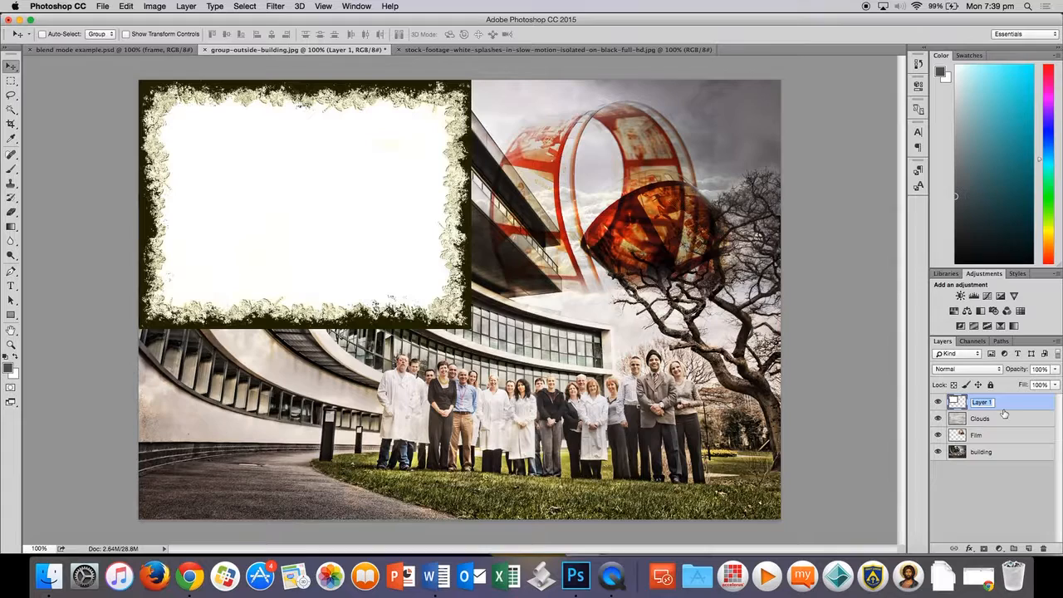
- Stretch the pasted edge texture over the whole canvas and rename its layer 'Edge'
text(Edge)
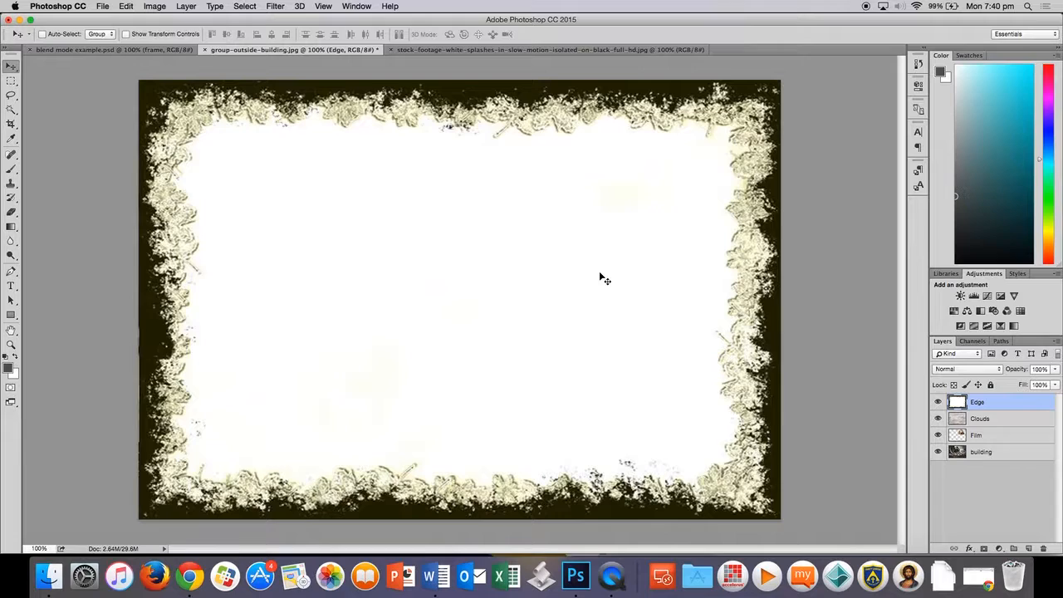
mouse_move(226, 396)
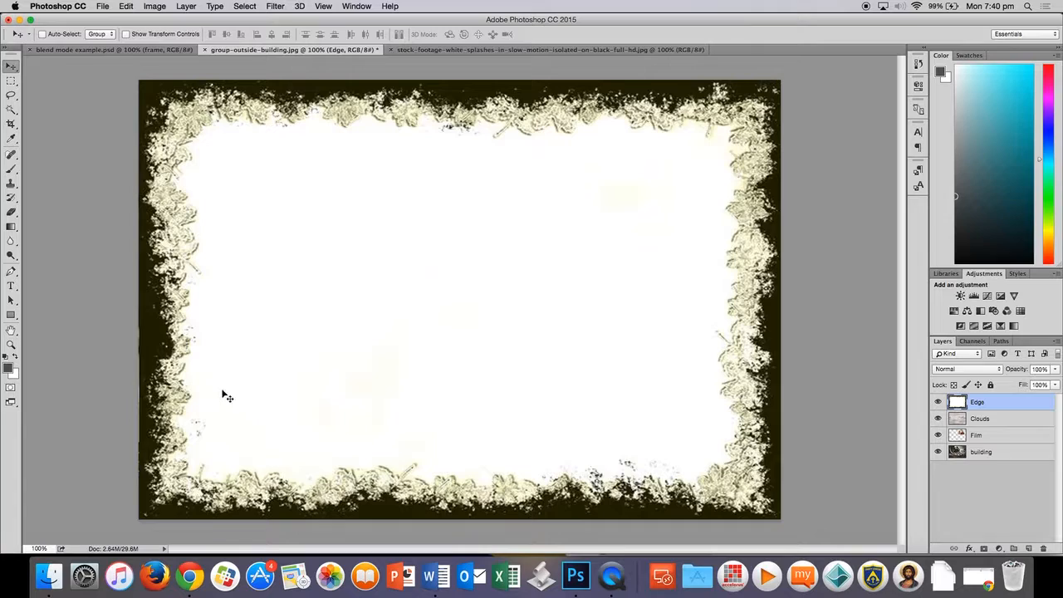
- Set the Edge layer to Multiply so its white centre becomes transparent
click(966, 369)
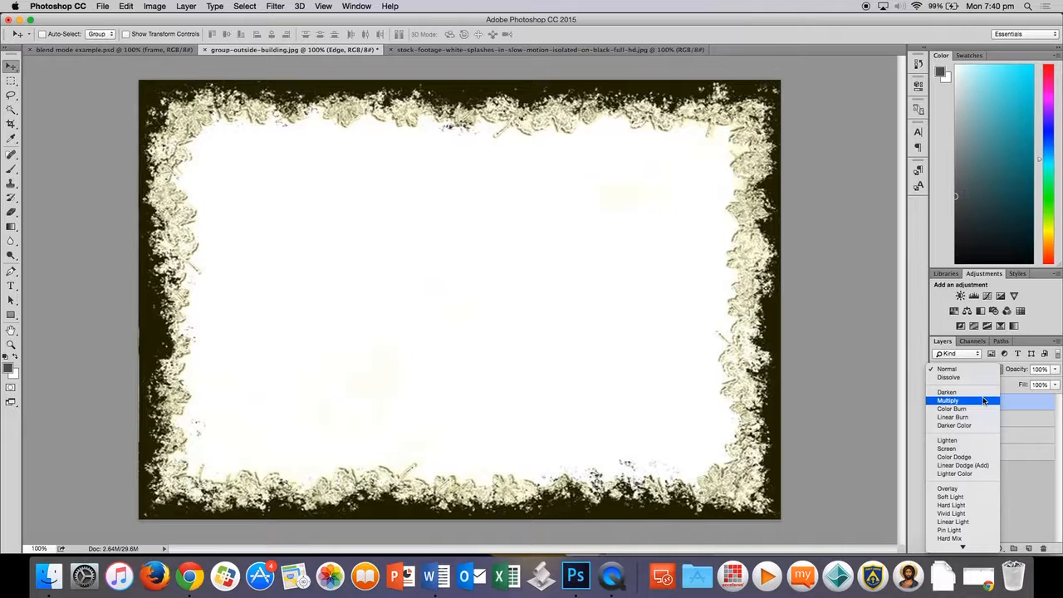
click(948, 400)
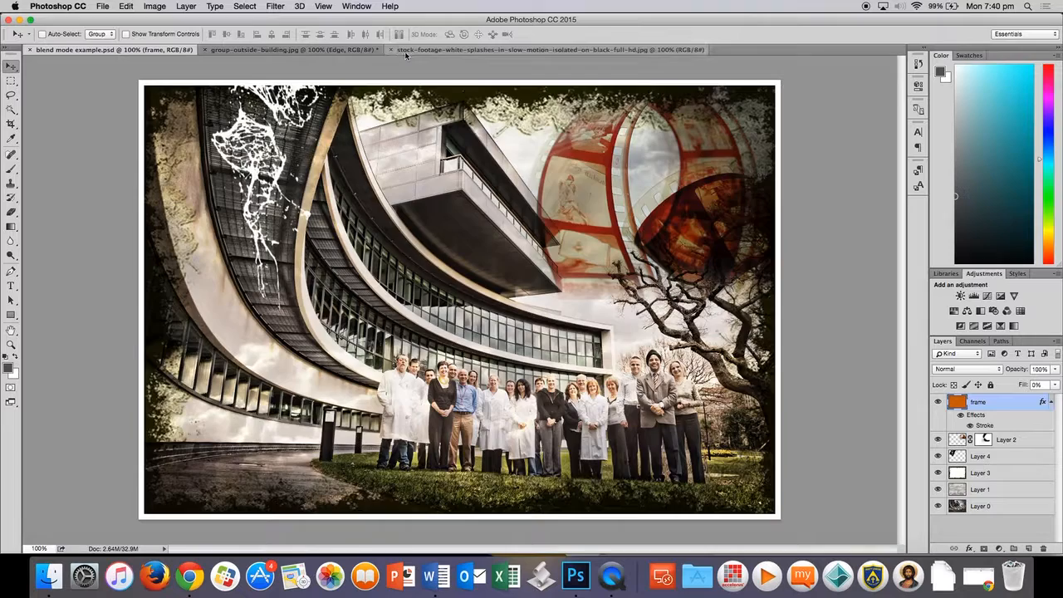
- Copy the white splash image and paste it as a new layer above Edge
click(548, 49)
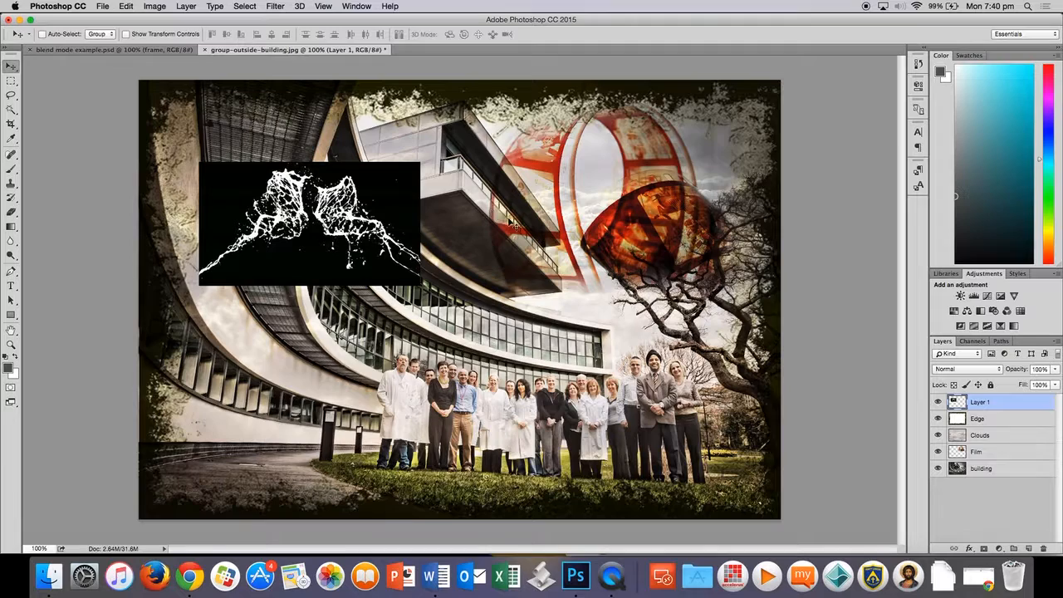
- Set the splash layer's blend mode to Lighten so its black background drops out
click(966, 369)
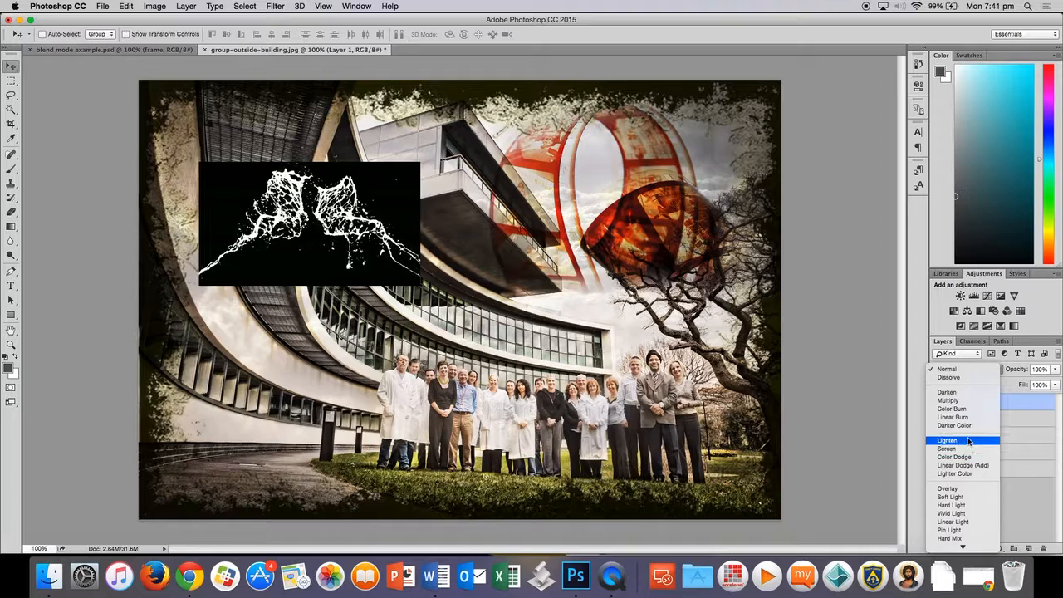
click(947, 448)
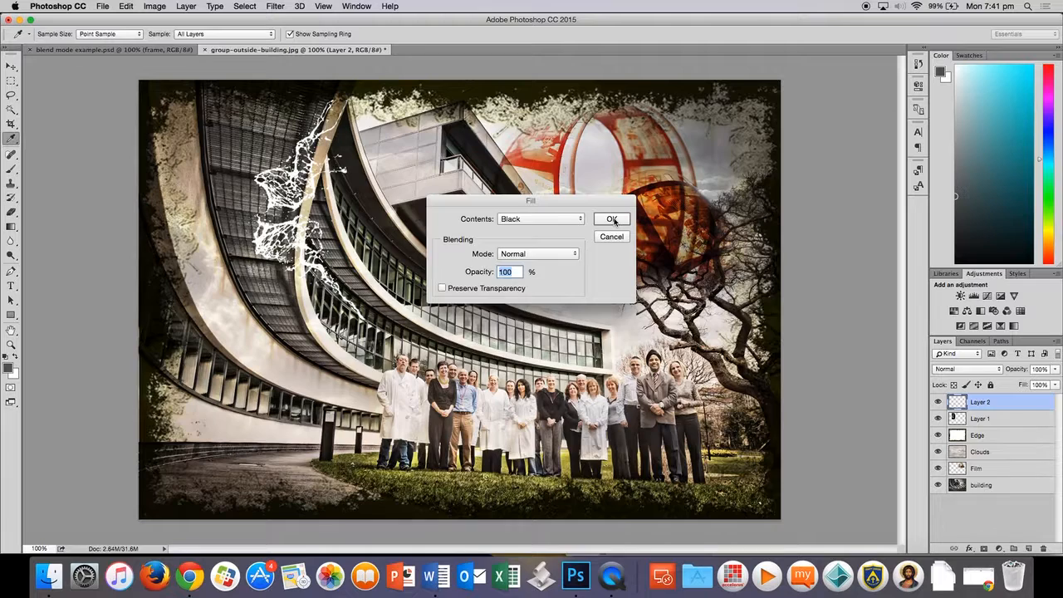
- Fill the new Layer 2 with solid black
click(612, 218)
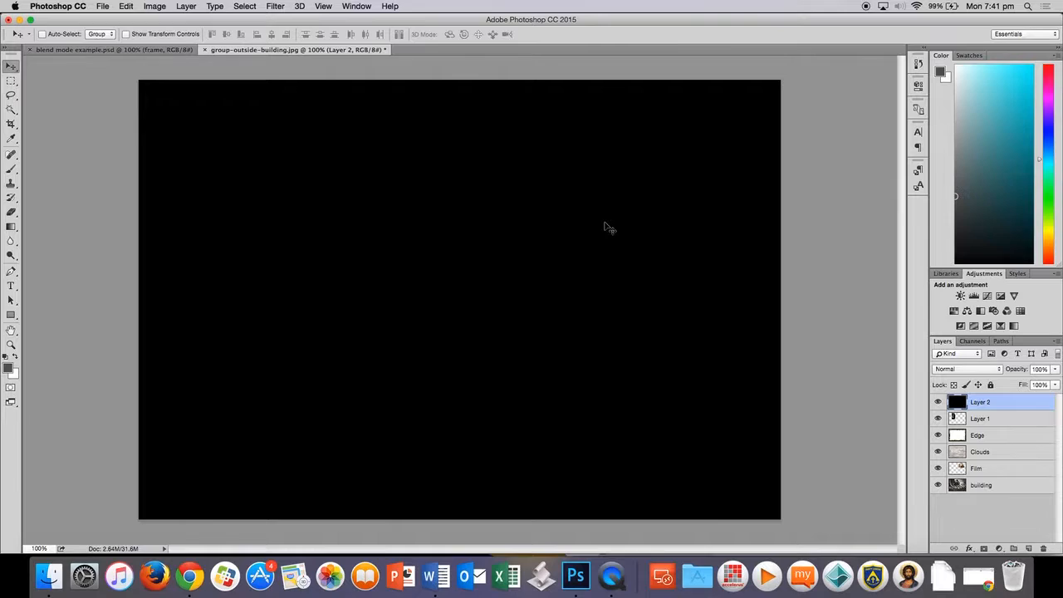
mouse_move(395, 303)
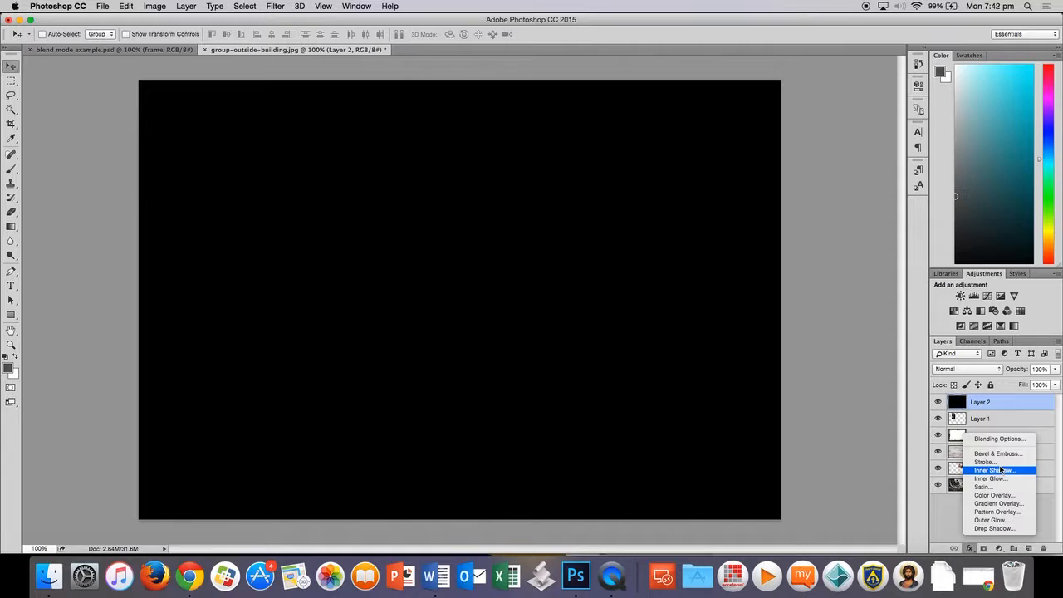
- Add a white Inside stroke effect to Layer 2 and raise its size
click(985, 461)
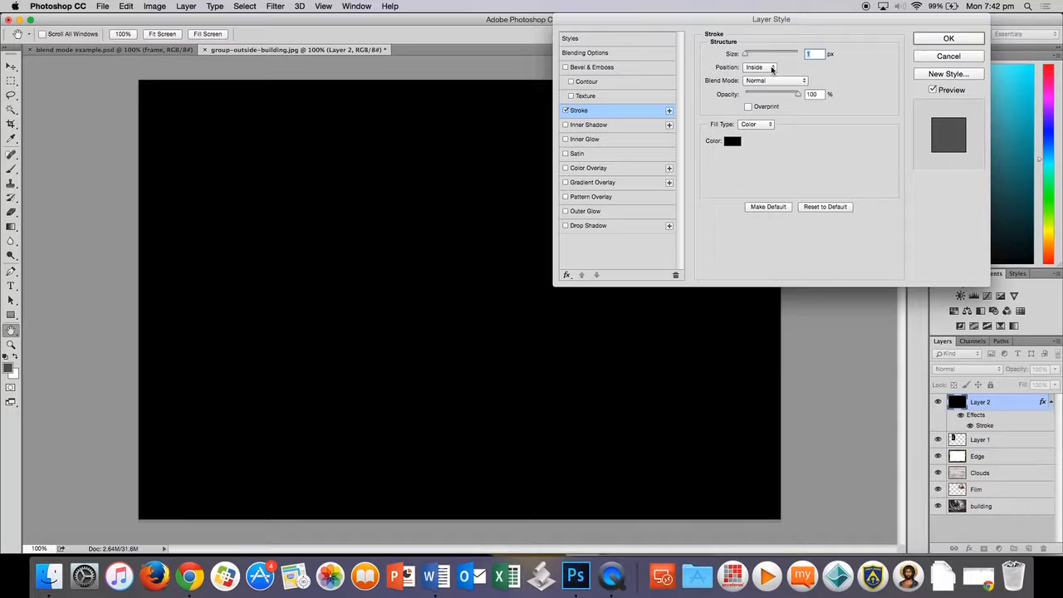
click(732, 140)
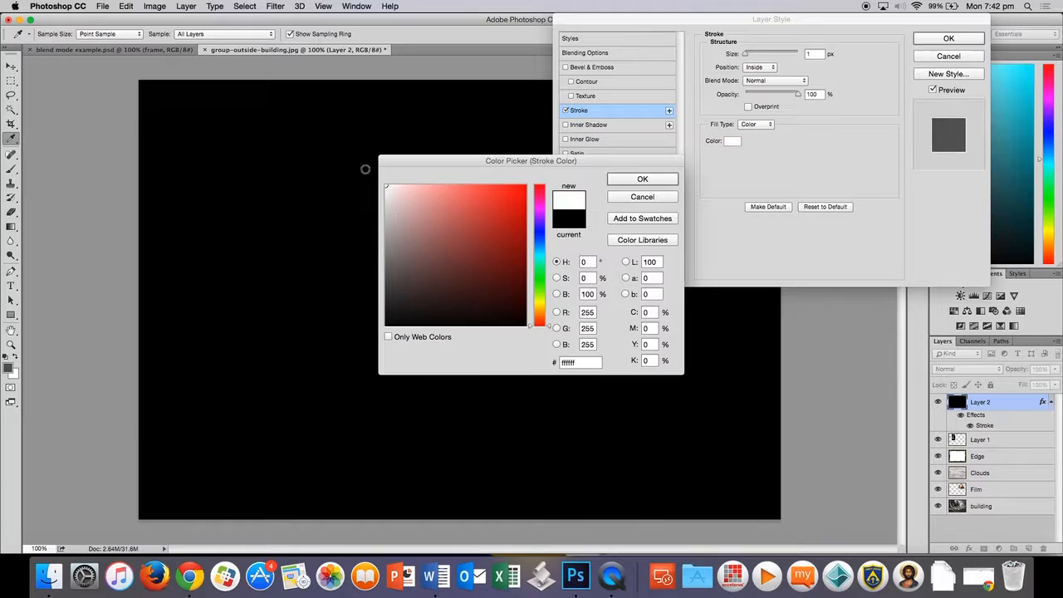
click(642, 196)
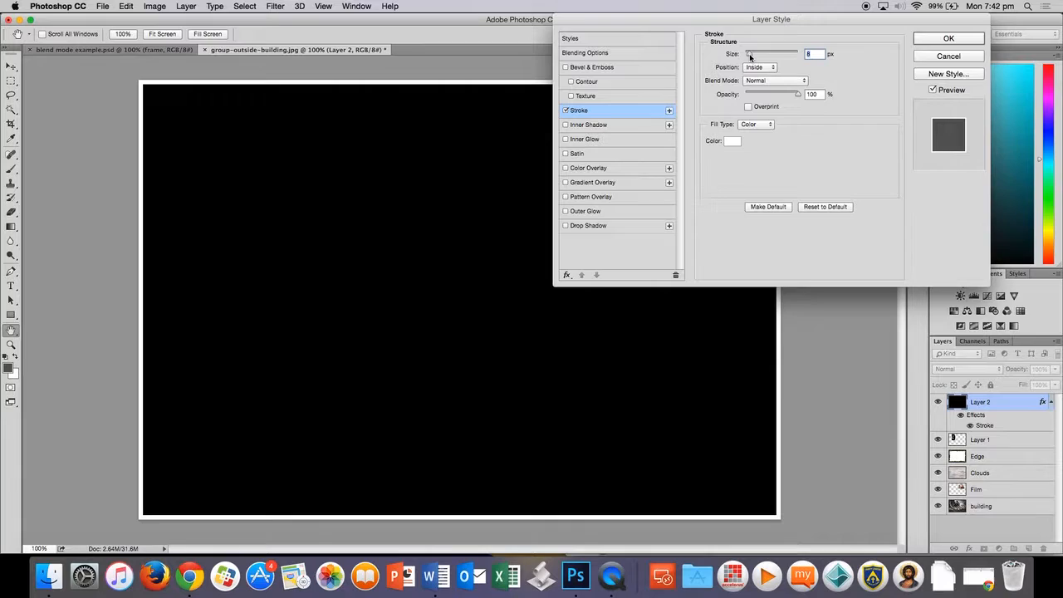
click(948, 38)
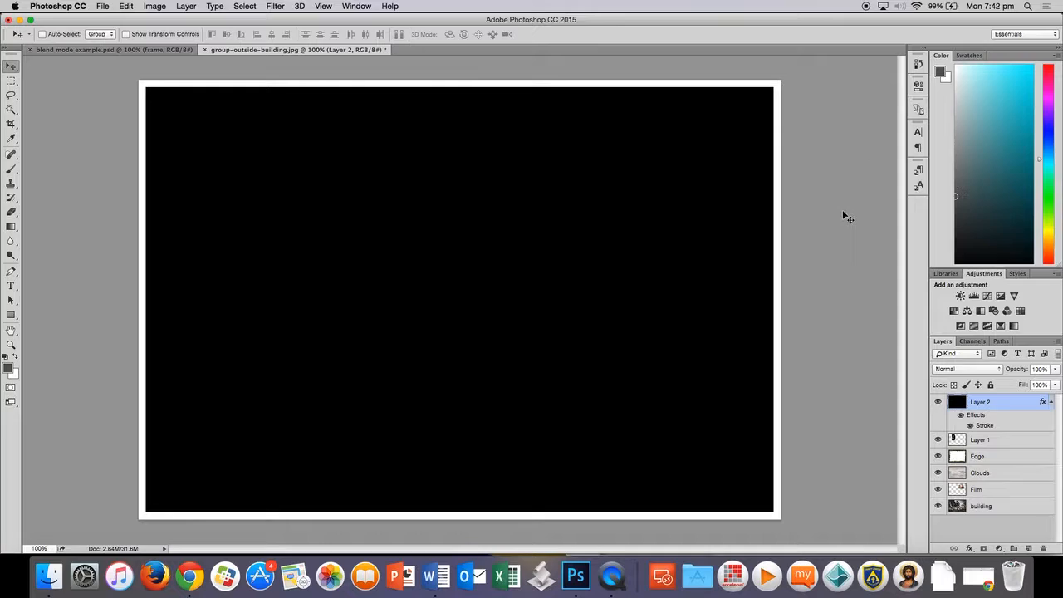
mouse_move(843, 216)
text(0)
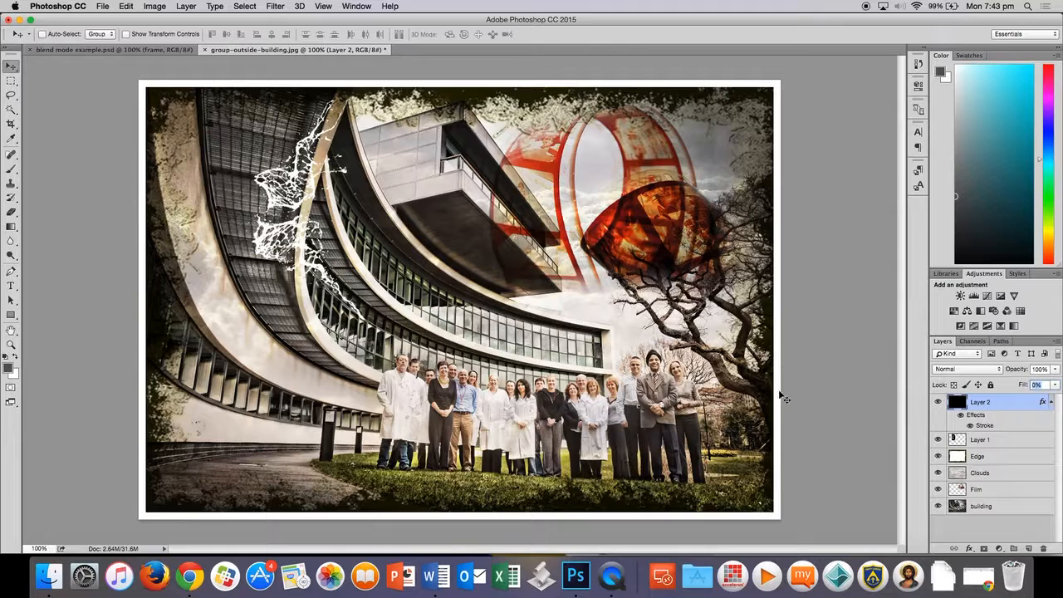
- Reopen Layer 2's stroke effect and make the white border thicker
double_click(986, 425)
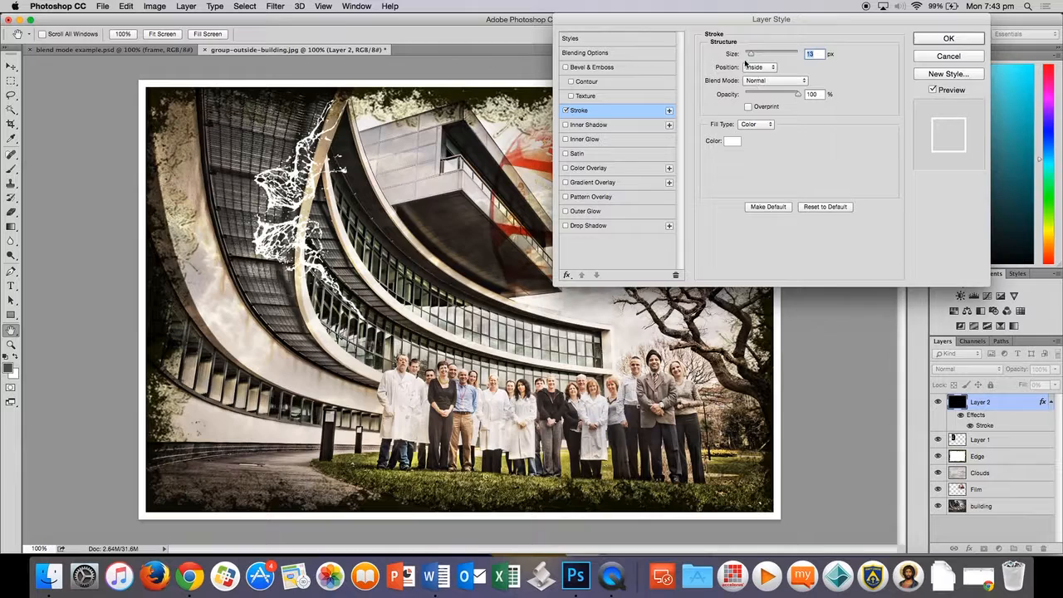
click(949, 38)
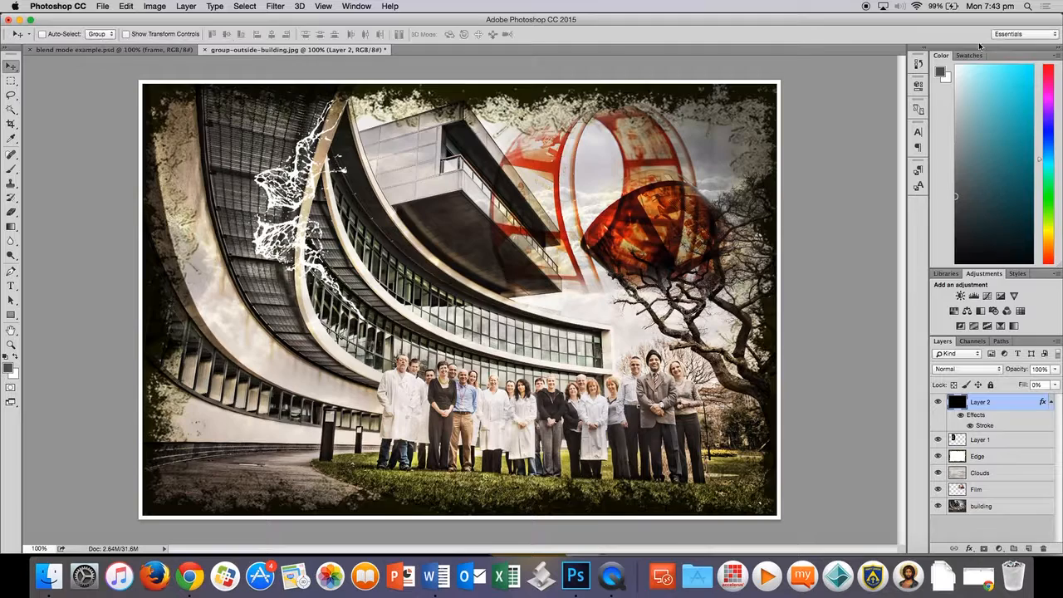